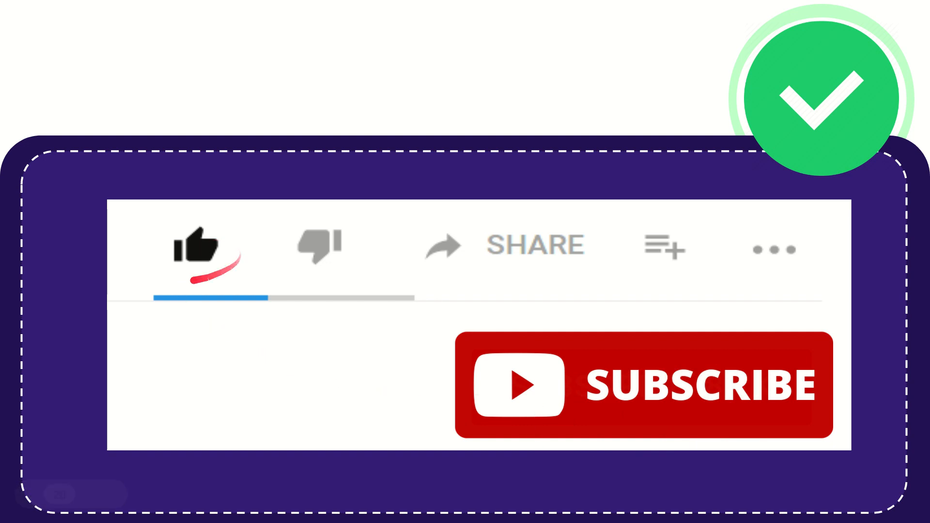
click(319, 245)
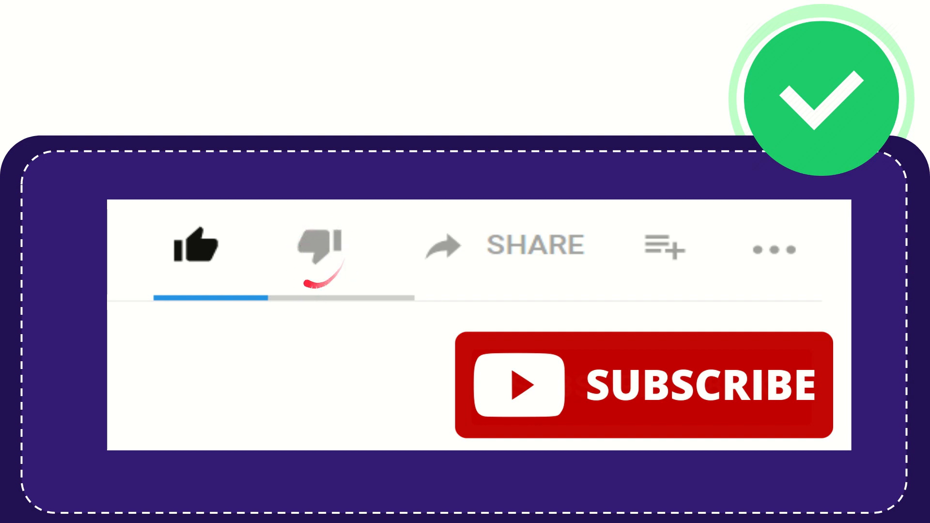
click(318, 248)
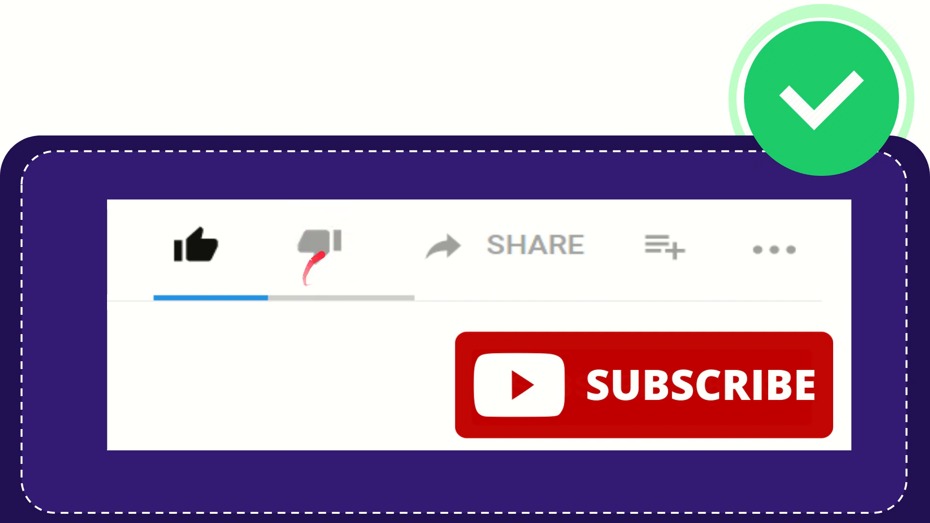
mouse_move(416, 261)
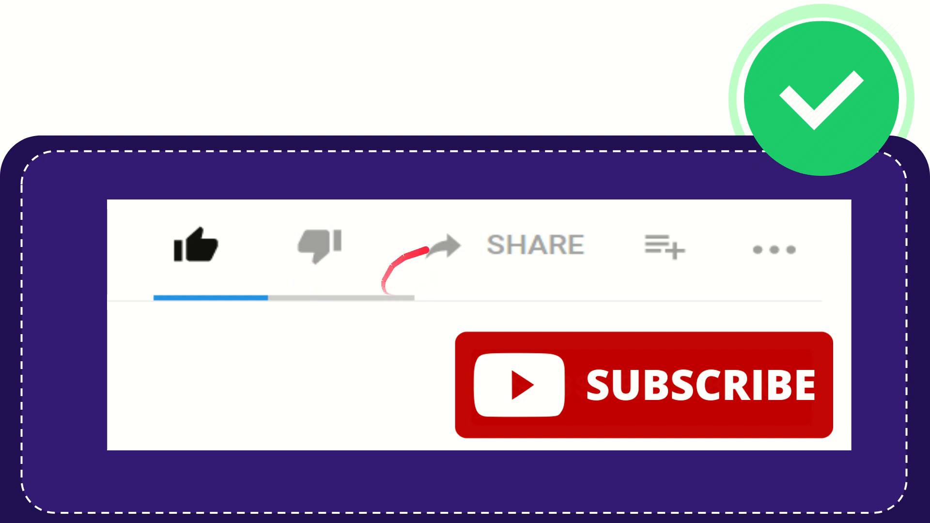